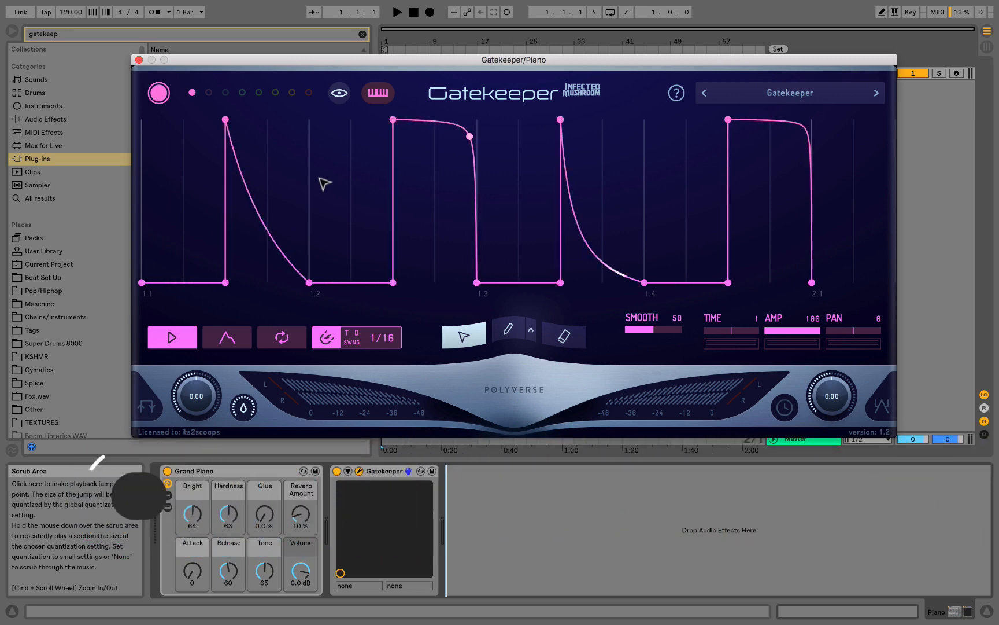
pyautogui.moveTo(303, 118)
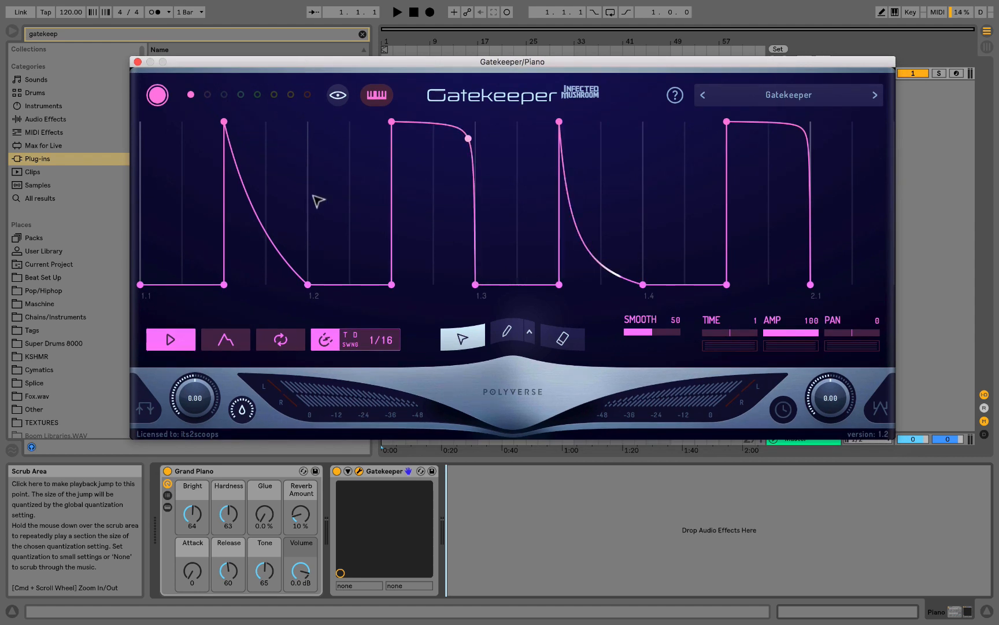
# Step: Step through presets Poly Dance, 8 over 9 and Palm Mute to Dynamic rise, then open the preset list
pyautogui.click(875, 94)
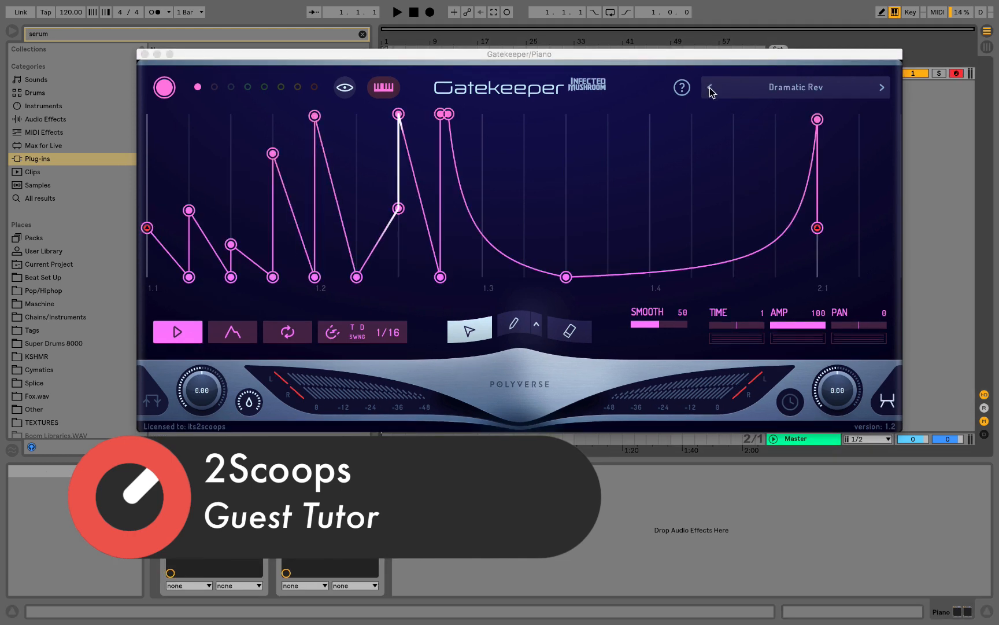
pyautogui.click(709, 87)
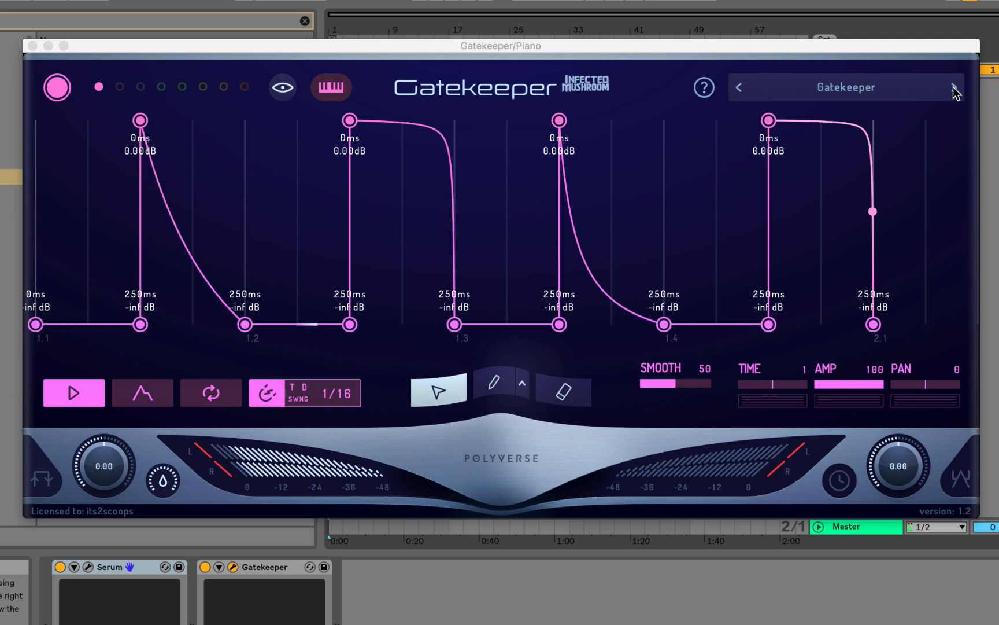
pyautogui.click(954, 87)
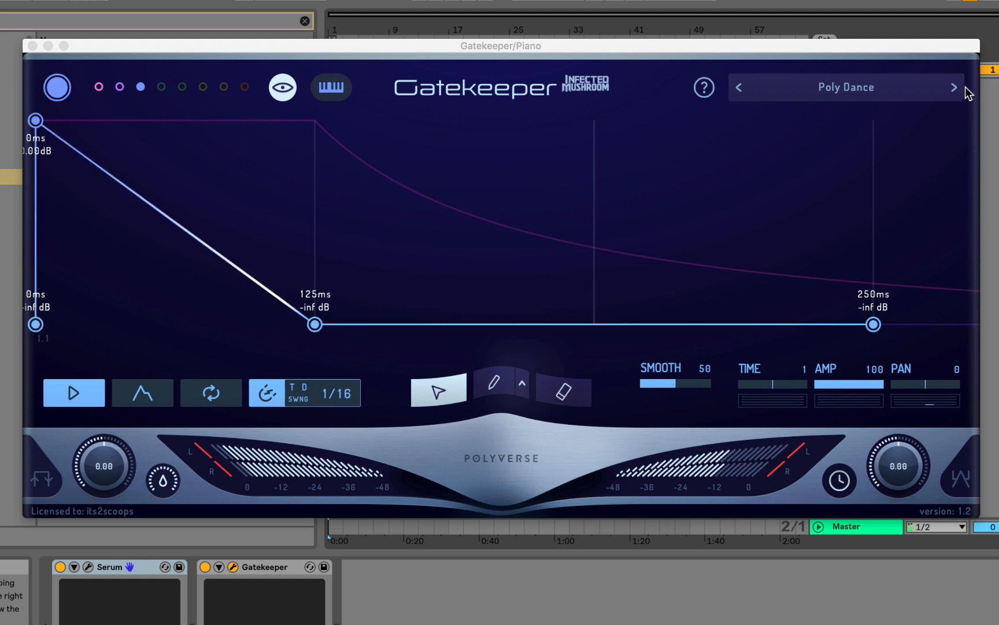
pyautogui.click(954, 88)
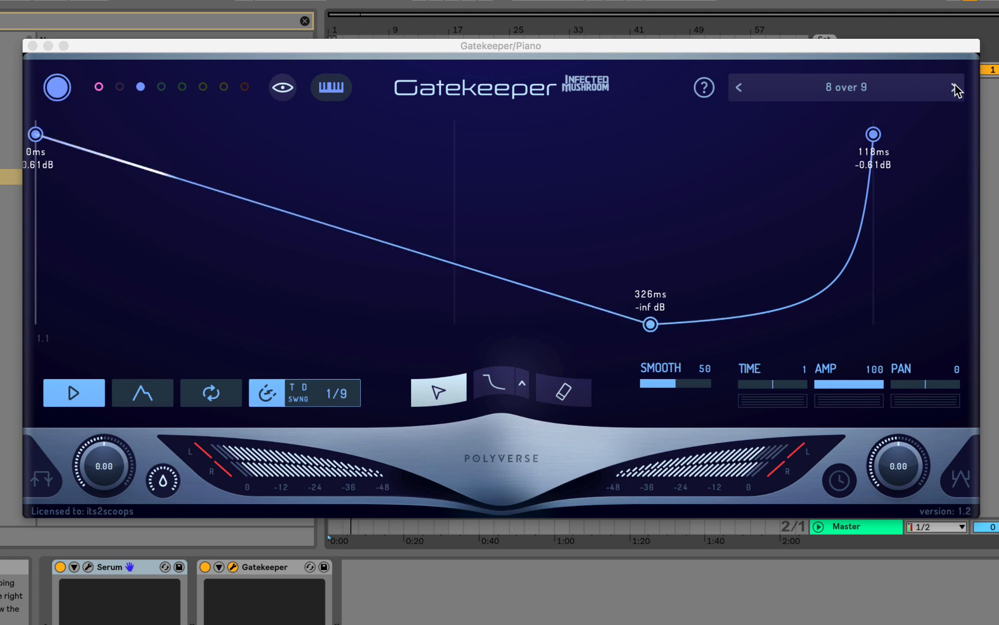
pyautogui.click(953, 87)
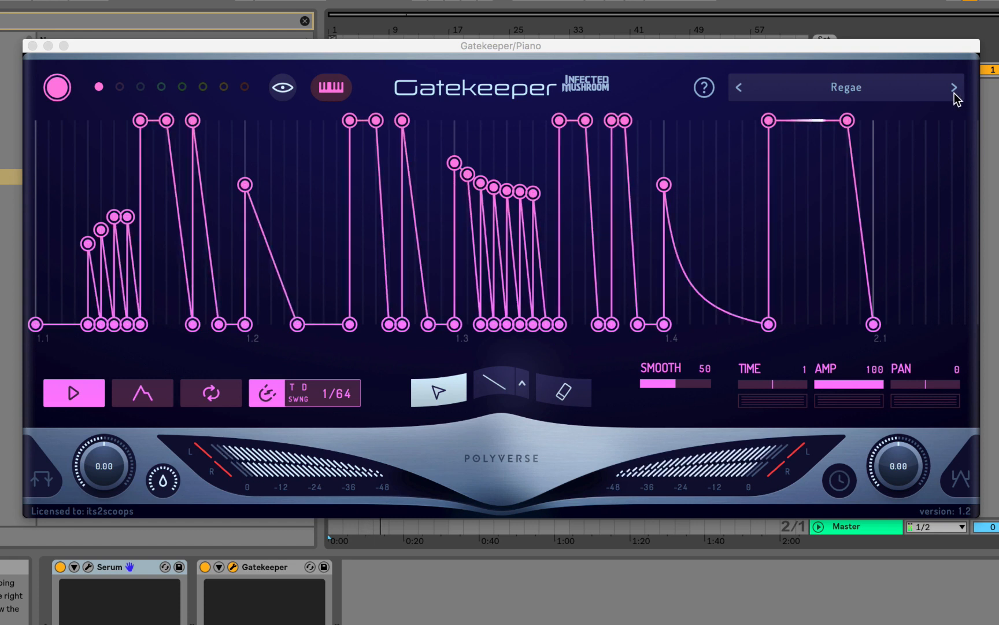
pyautogui.click(954, 87)
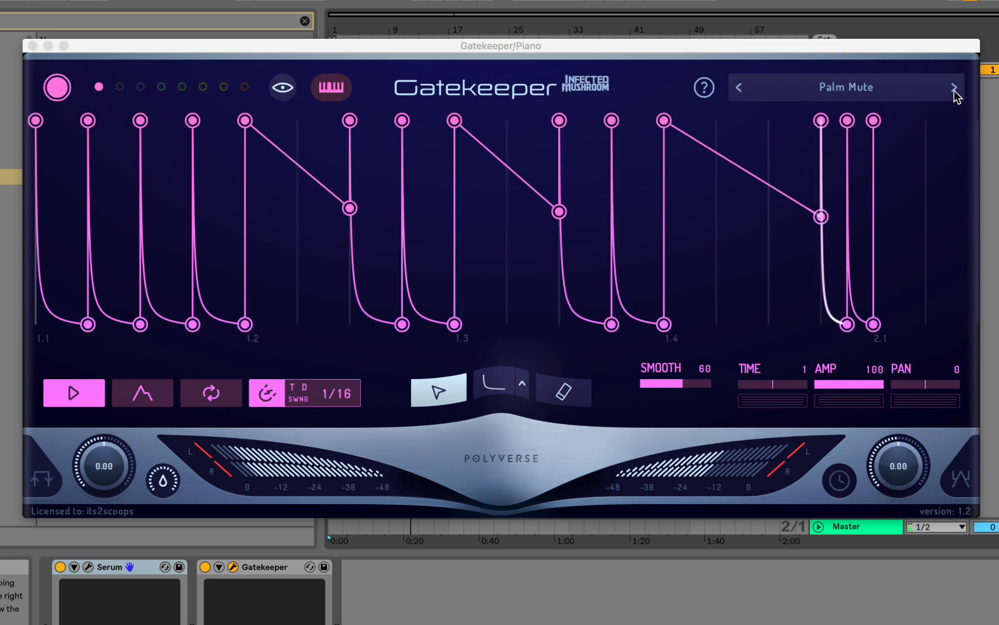
pyautogui.click(954, 88)
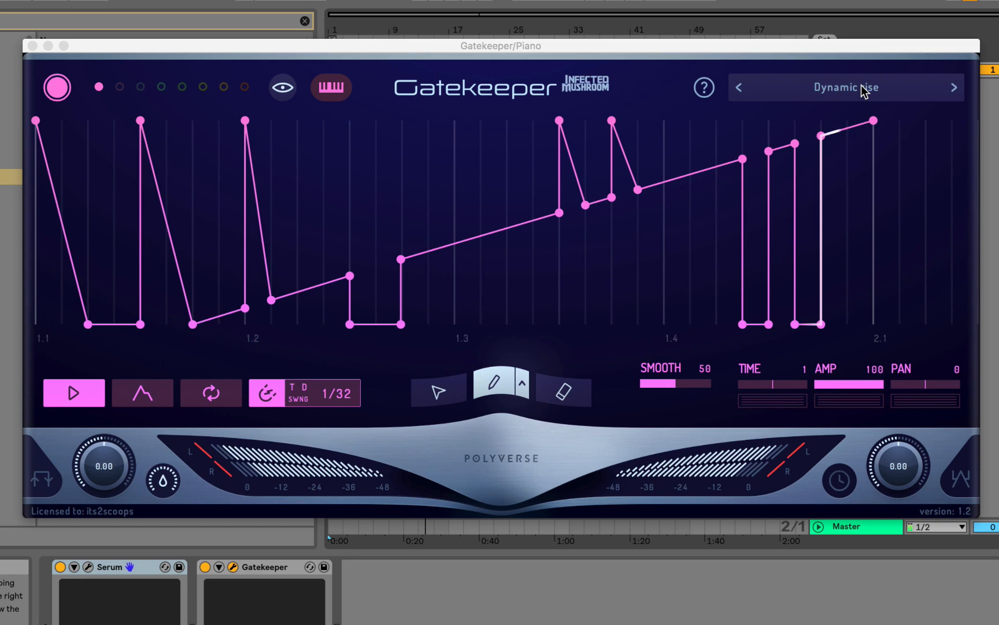
pyautogui.click(846, 87)
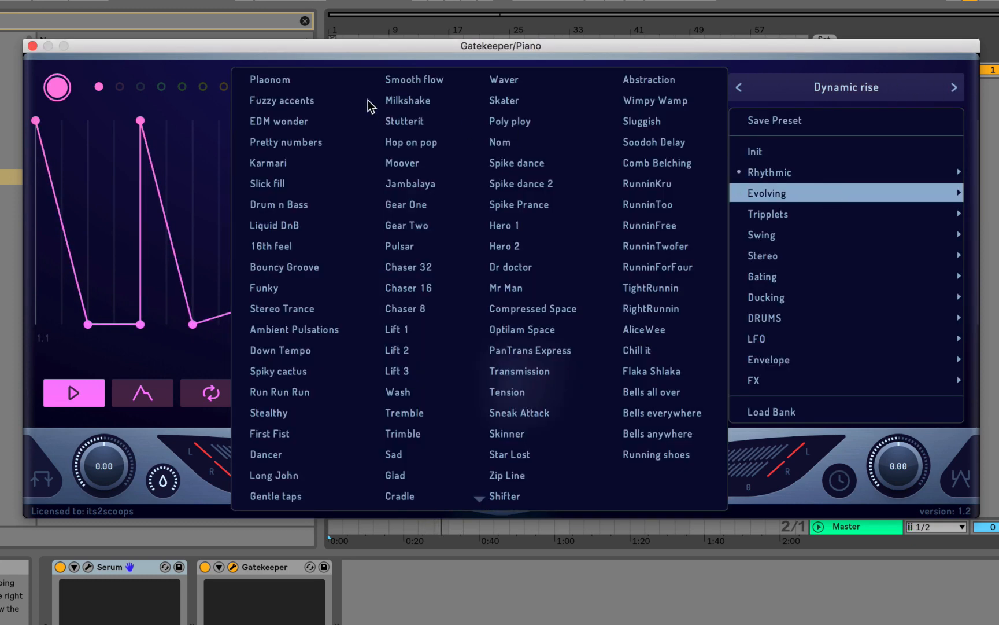
# Step: Load Fuzzy accents, then audition EDM wonder, Pretty numbers, Karmari, Slick fill, Drum n Bass, Liquid DnB and 16th feel
pyautogui.click(282, 100)
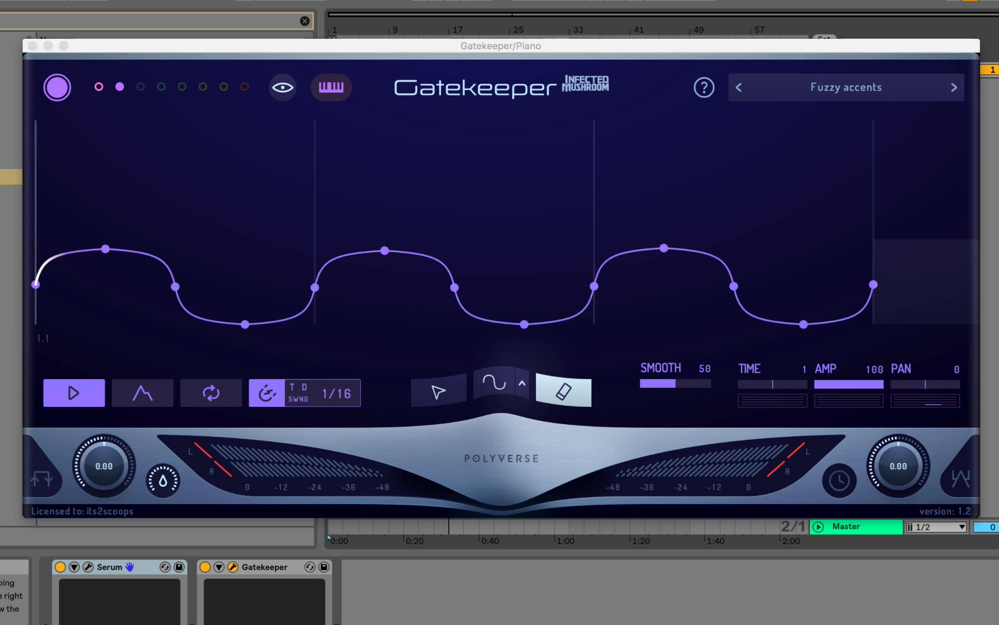
pyautogui.click(953, 87)
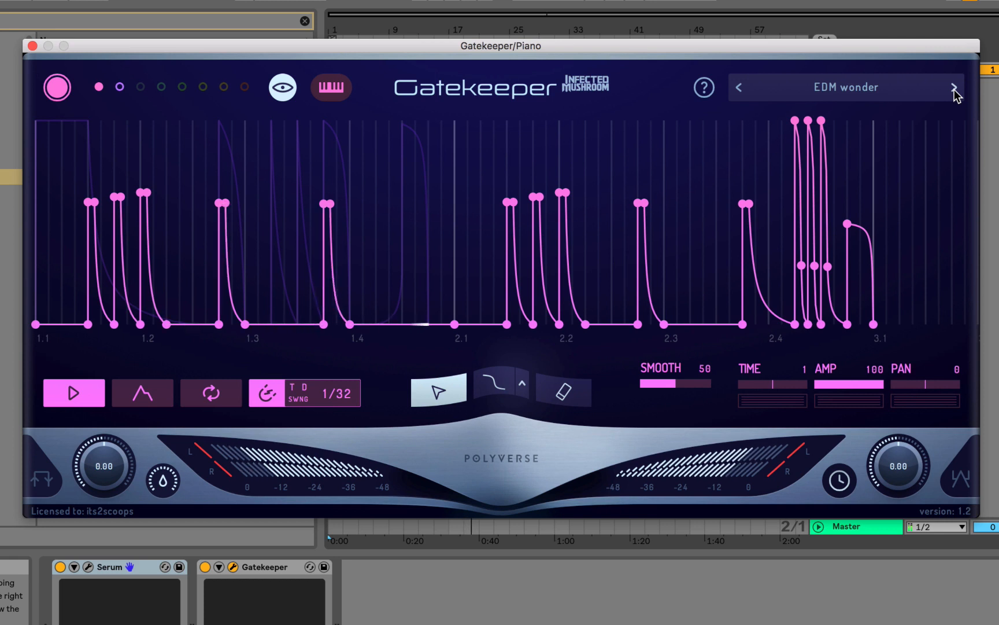
pyautogui.click(954, 87)
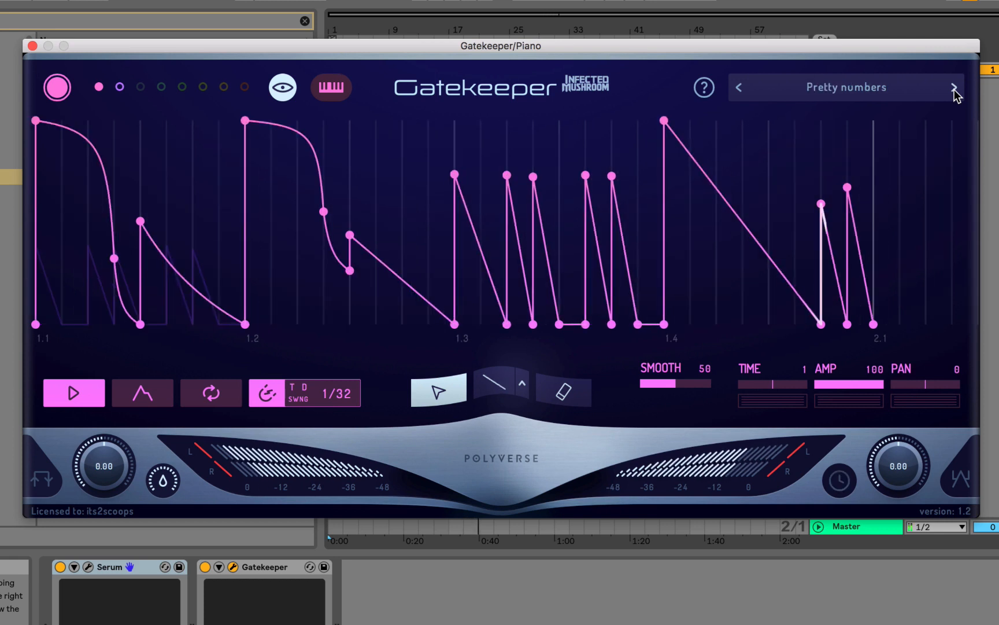
pyautogui.click(954, 87)
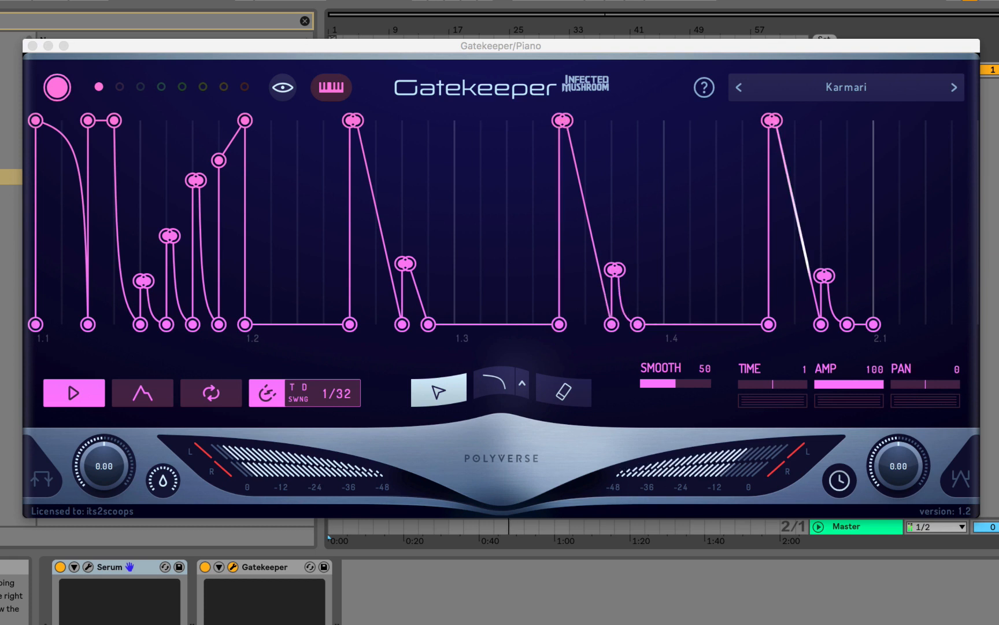
pyautogui.click(954, 87)
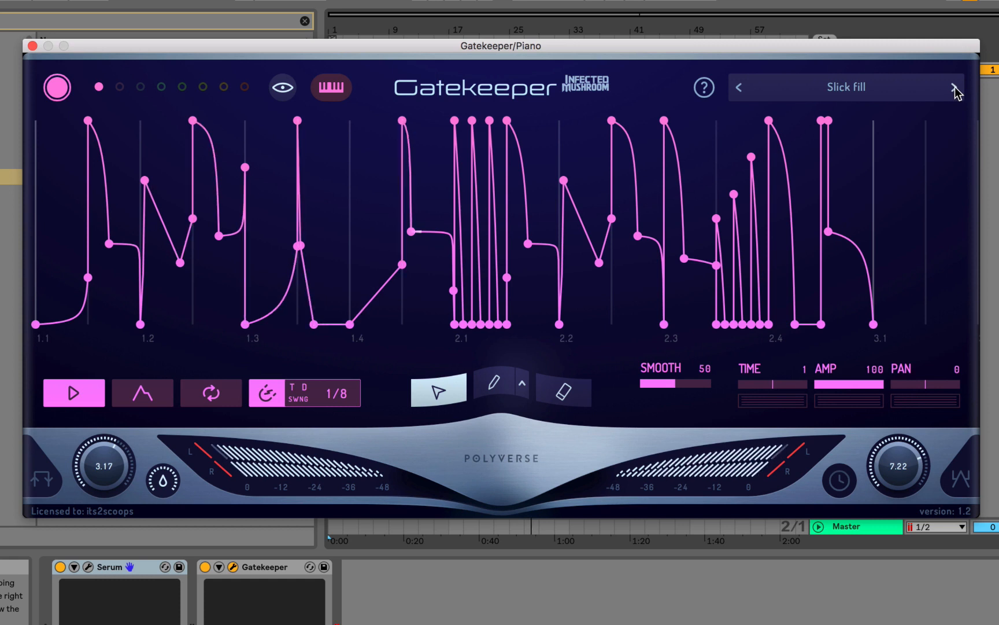
pyautogui.click(954, 87)
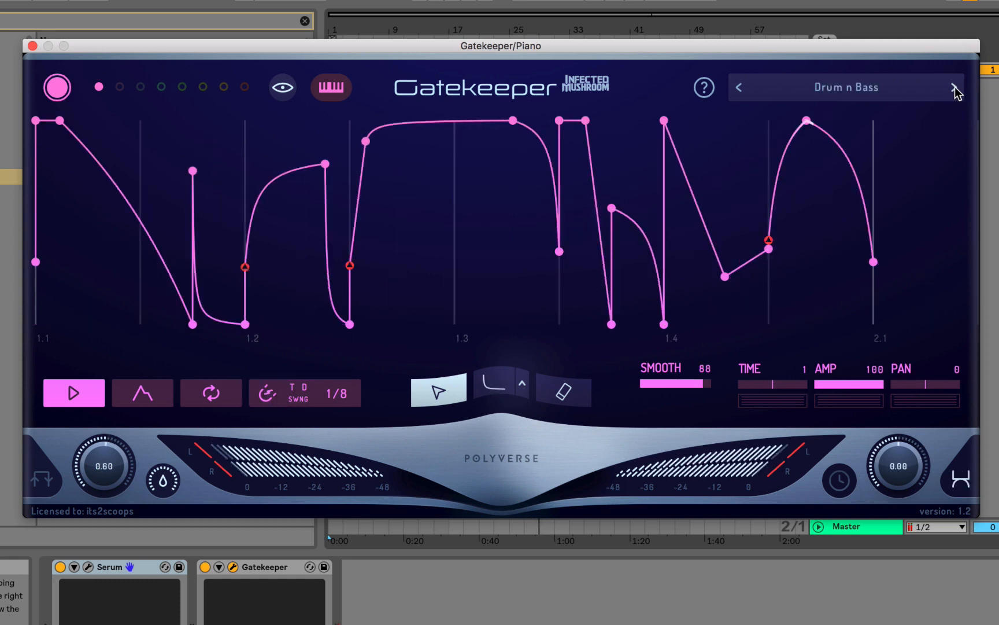
pyautogui.click(955, 87)
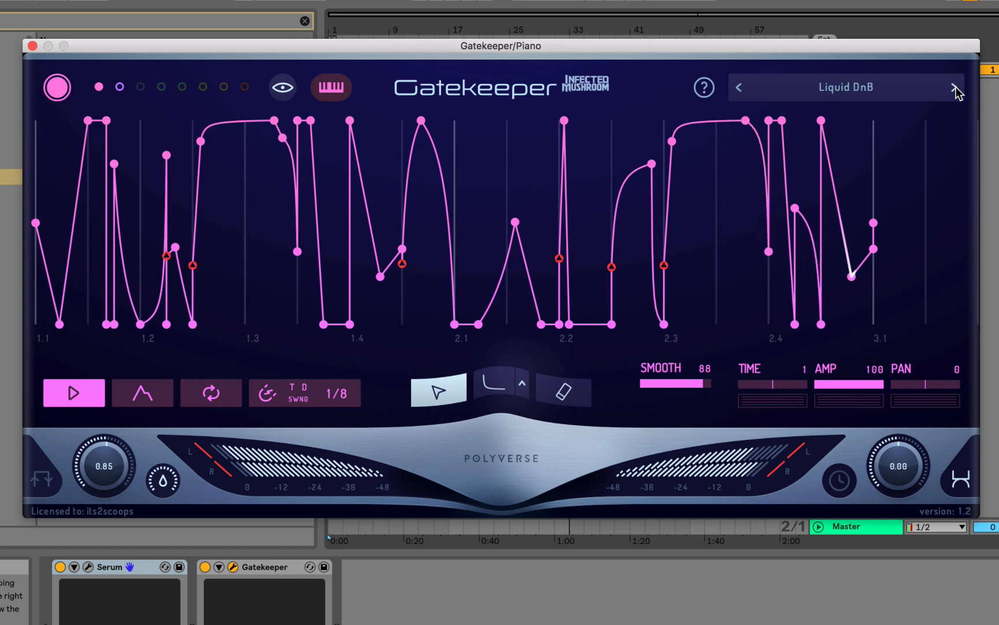
pyautogui.click(955, 87)
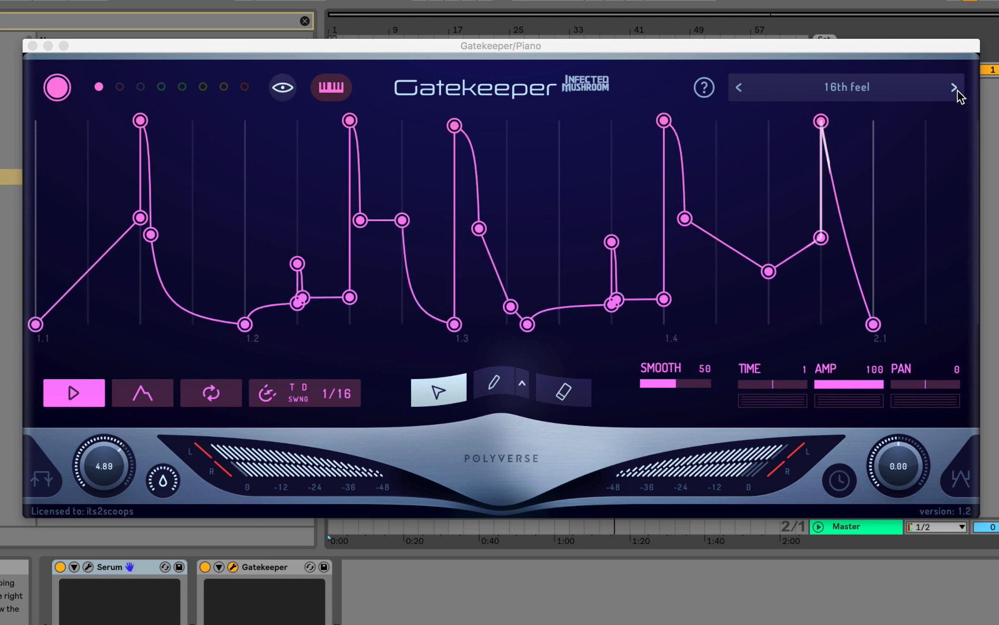
pyautogui.click(954, 88)
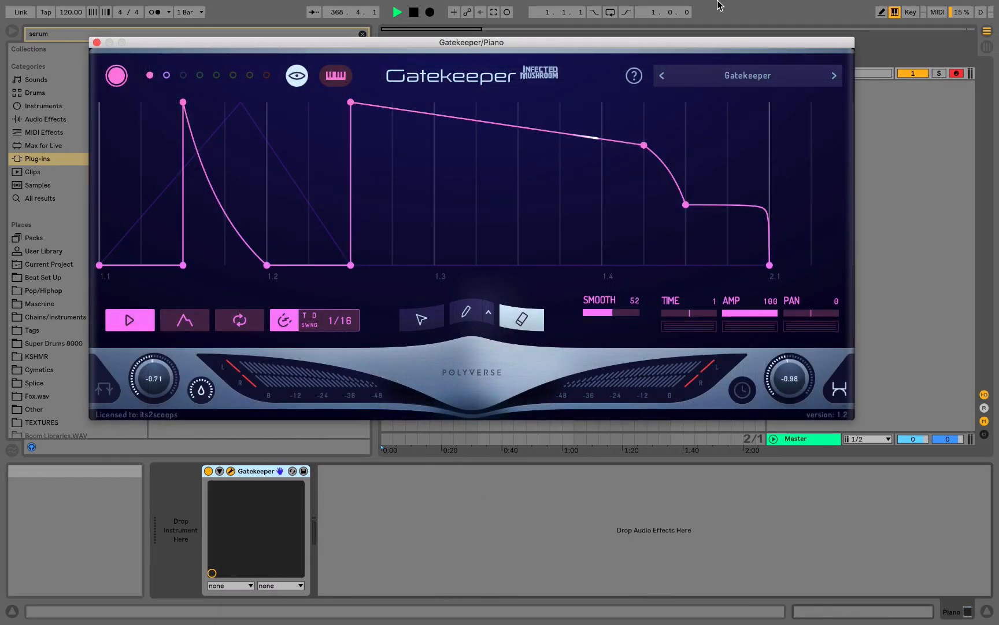
# Step: Load Gatekeeper's Init preset for a simple two-point dip-and-rise curve
pyautogui.click(746, 75)
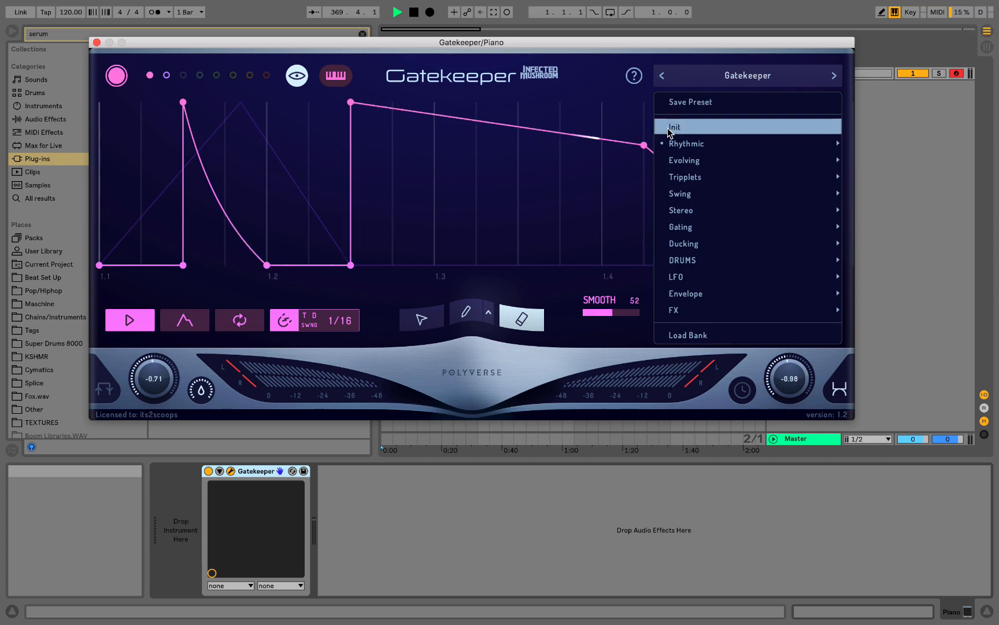
pyautogui.click(674, 126)
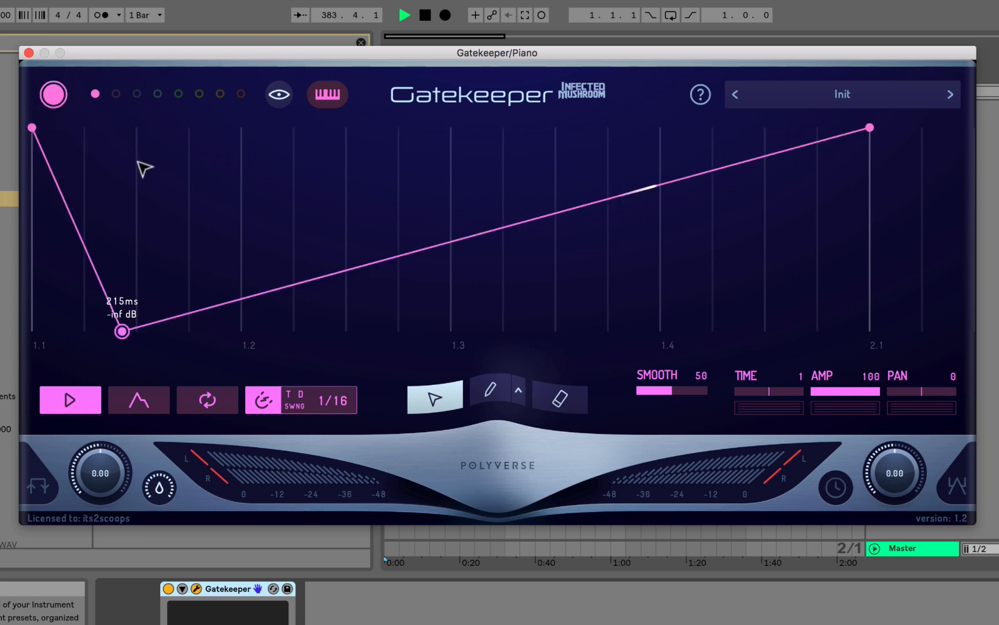
pyautogui.click(115, 94)
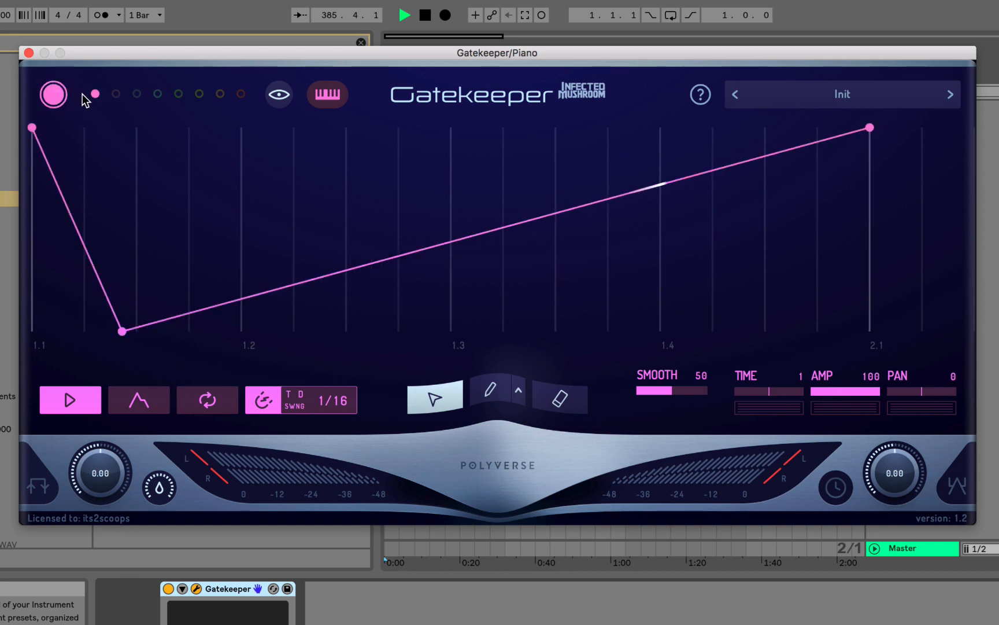
# Step: In pattern slot 2, shape two full-volume peaks and a fade, ghosting the other pattern
pyautogui.click(156, 95)
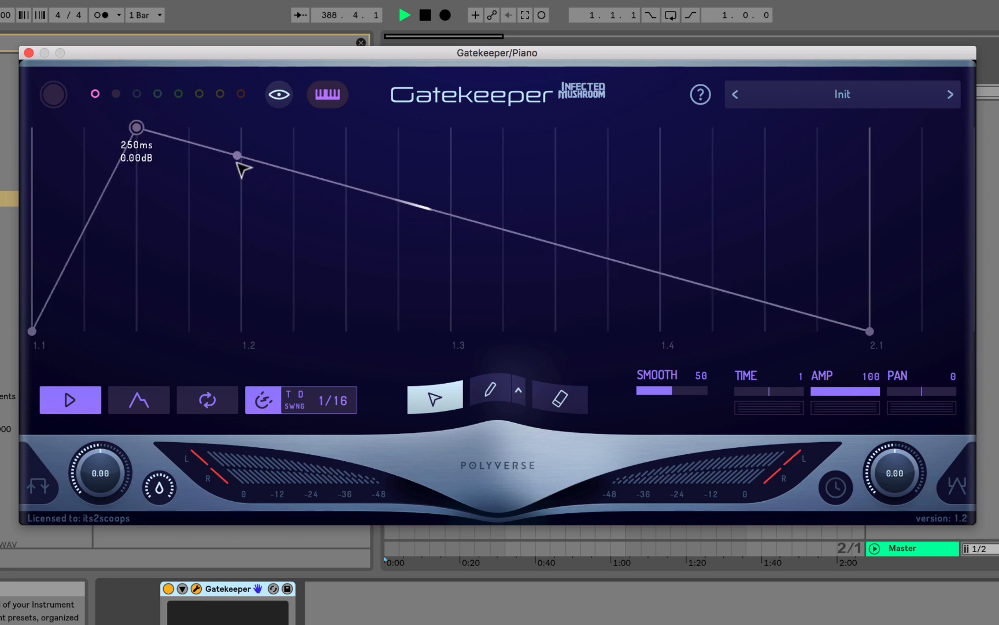
pyautogui.moveTo(237, 155); pyautogui.dragTo(343, 324)
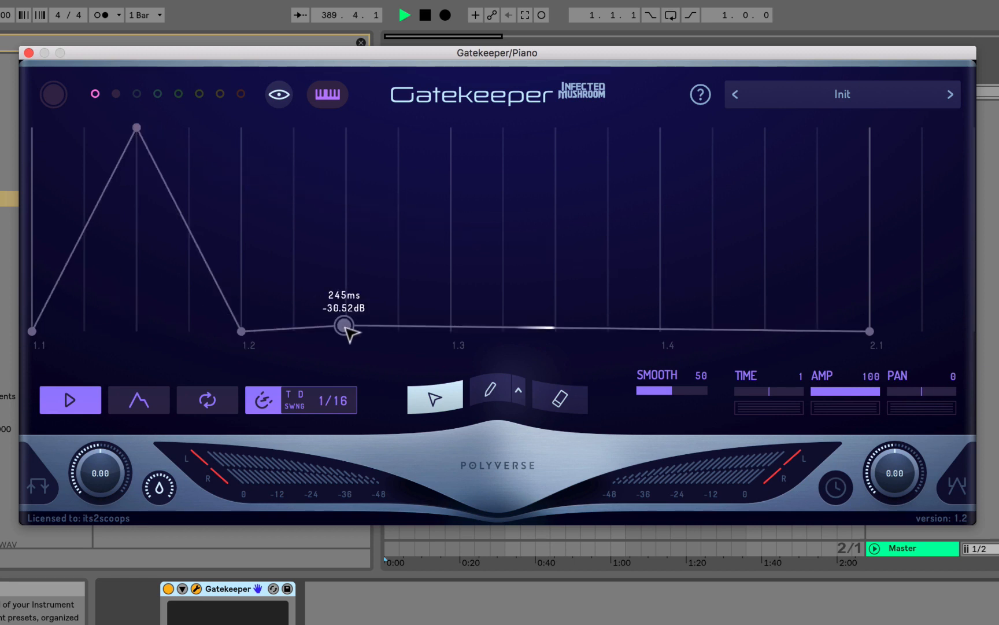
pyautogui.moveTo(344, 324); pyautogui.dragTo(344, 126)
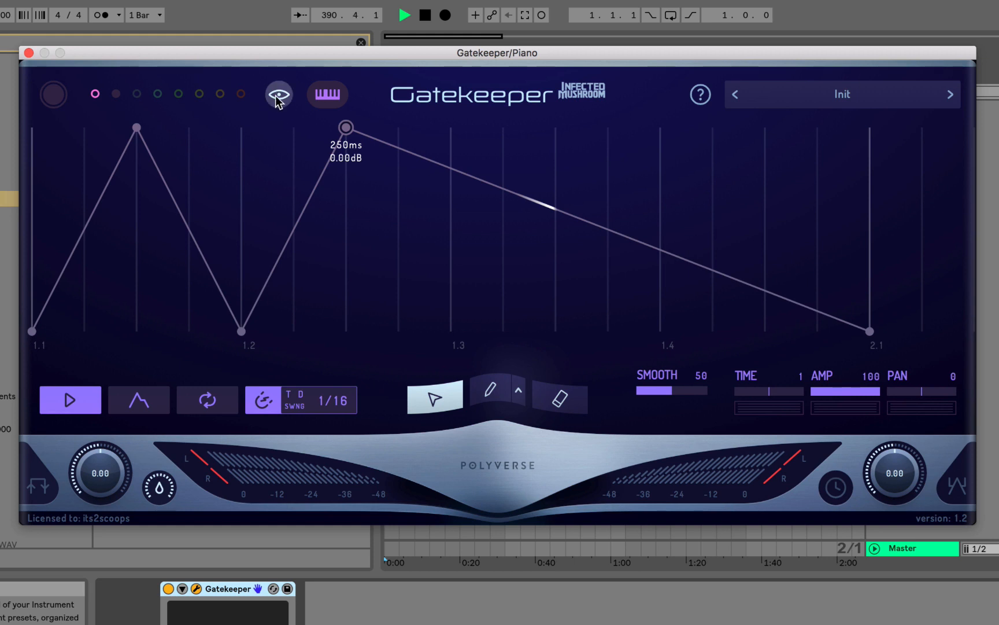
pyautogui.click(53, 93)
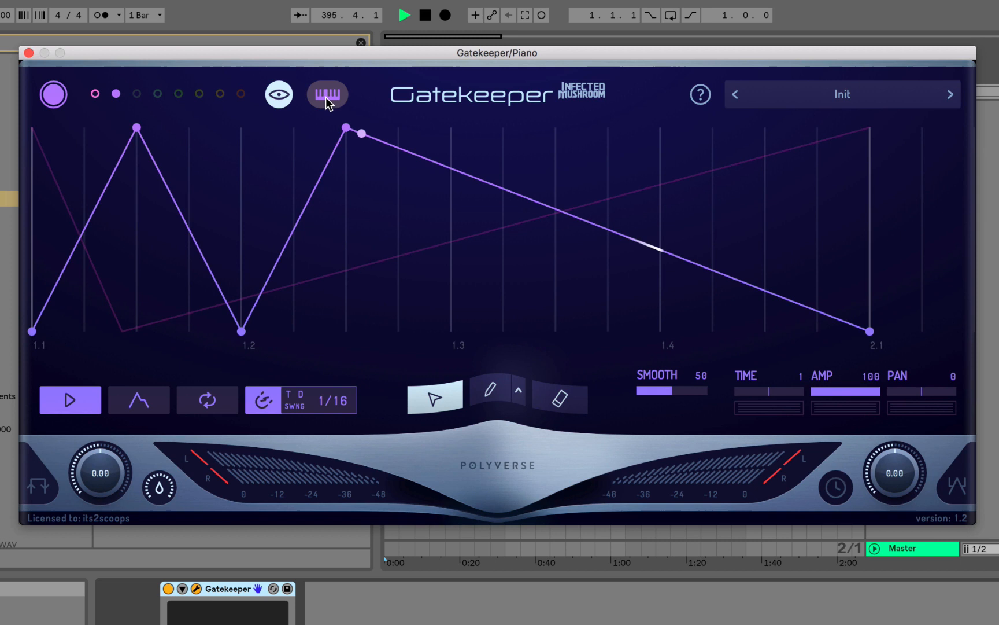
pyautogui.click(327, 94)
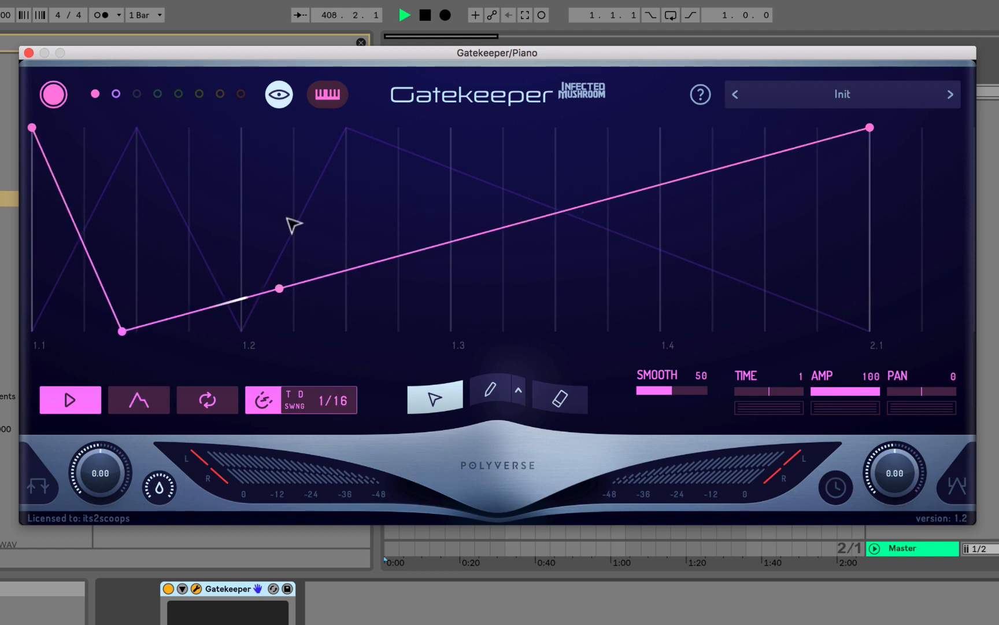
pyautogui.moveTo(204, 204)
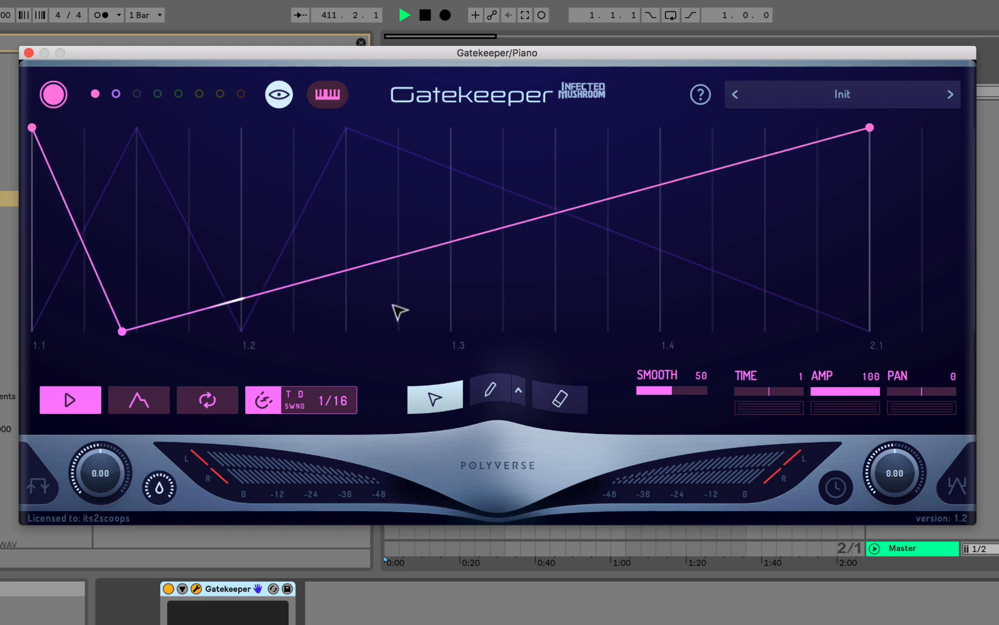
pyautogui.moveTo(433, 400)
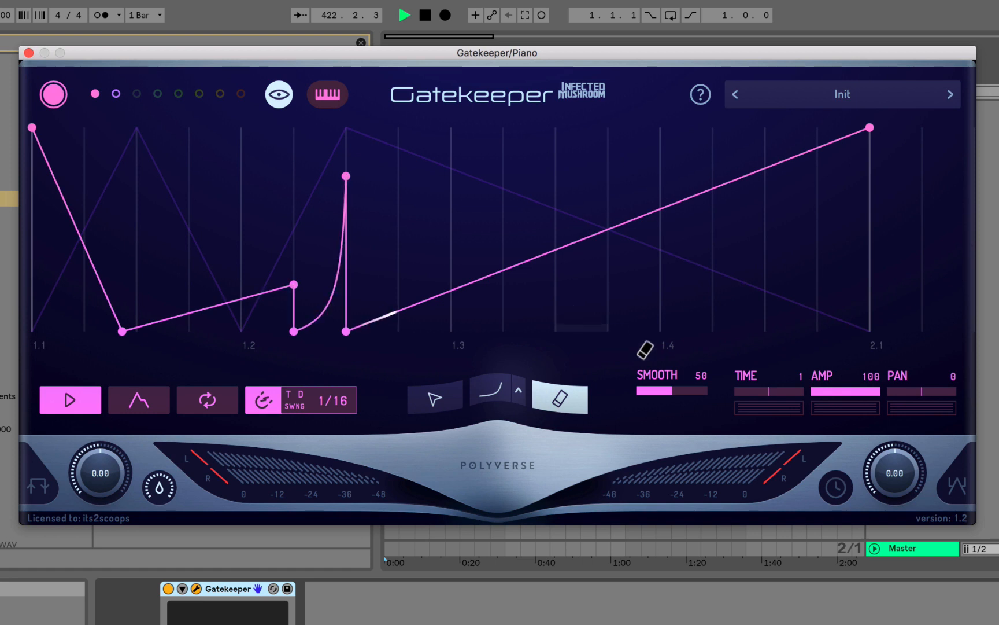
# Step: Try more smoothing and return SMOOTH to 50, then close Gatekeeper and search the browser for serum
pyautogui.moveTo(656, 390); pyautogui.dragTo(701, 389)
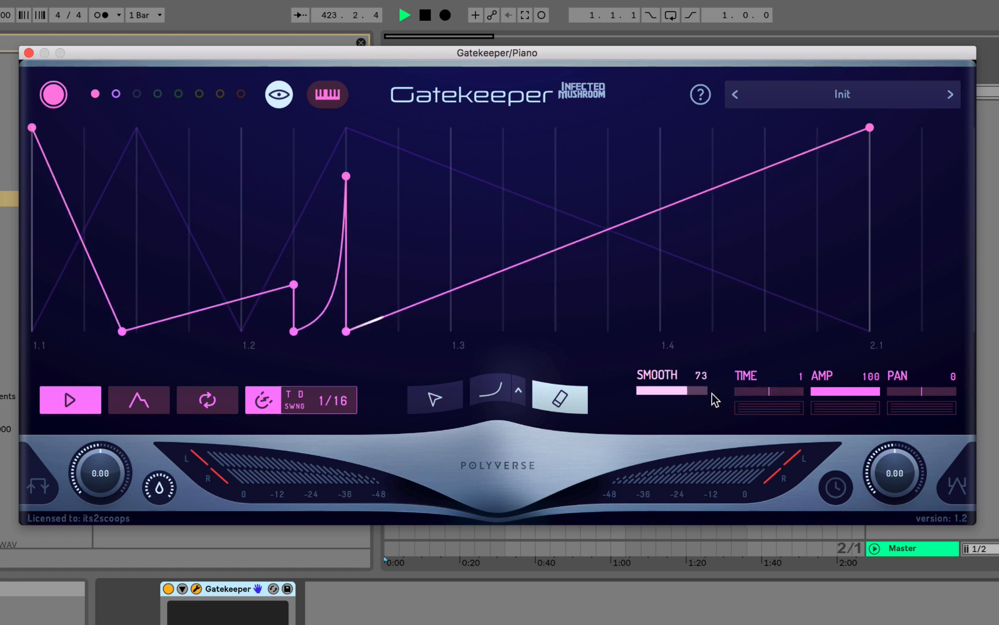
pyautogui.moveTo(700, 390); pyautogui.dragTo(672, 391)
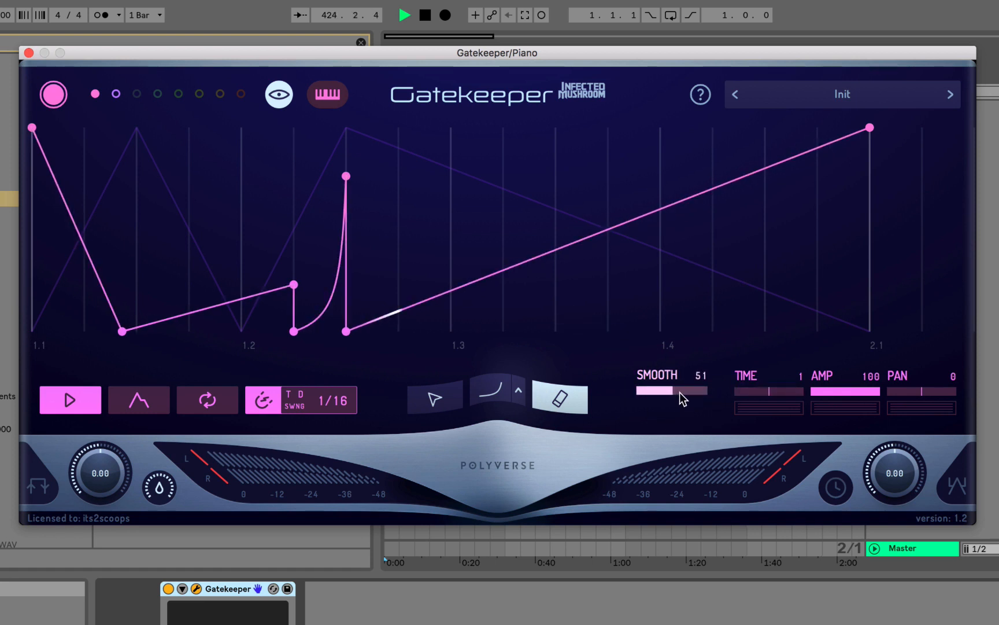
pyautogui.moveTo(657, 389); pyautogui.dragTo(672, 391)
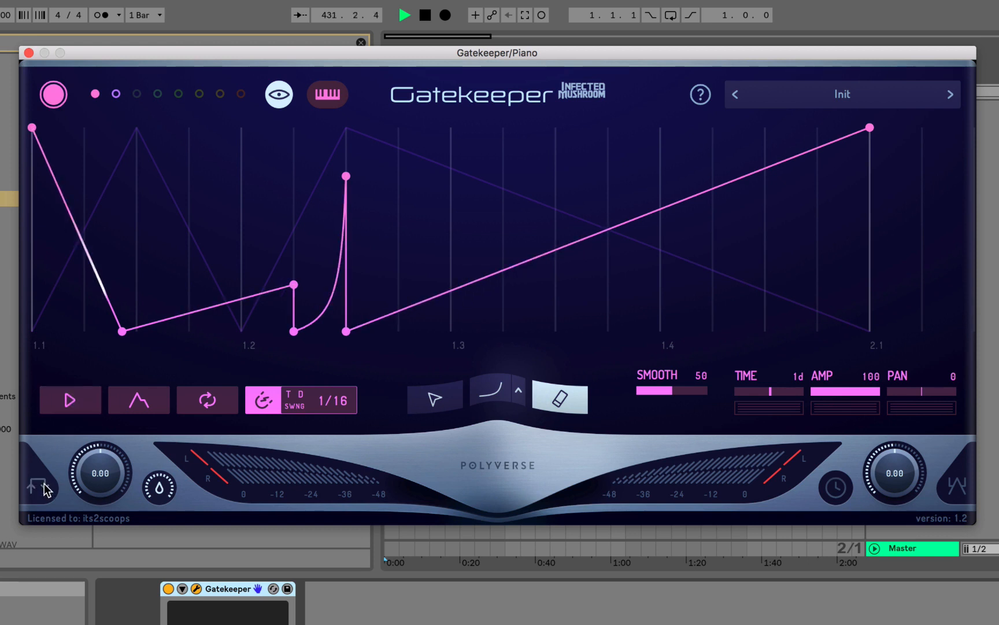
pyautogui.click(70, 399)
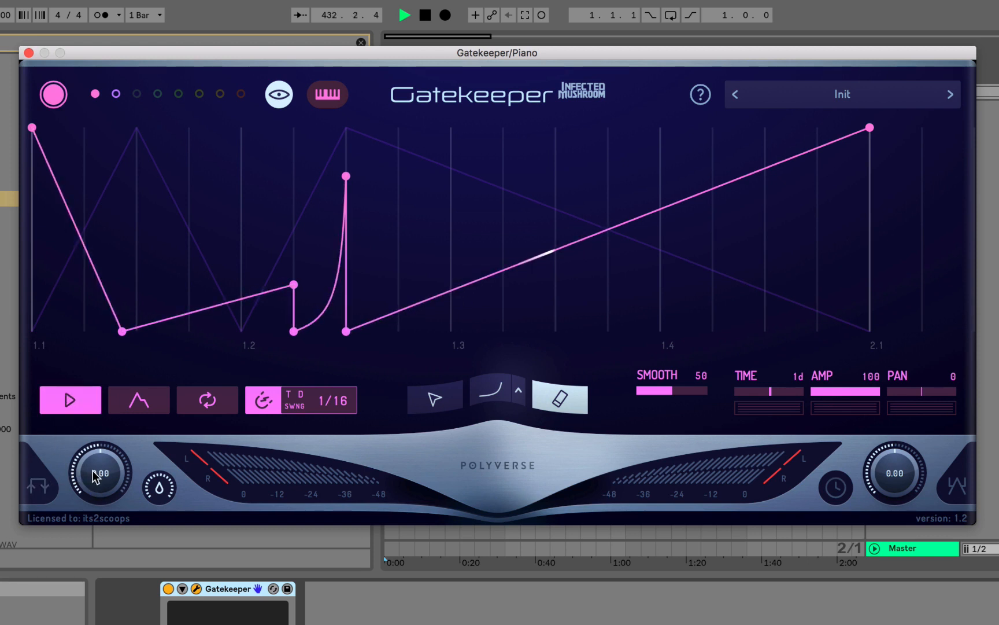
pyautogui.moveTo(99, 475); pyautogui.dragTo(99, 446)
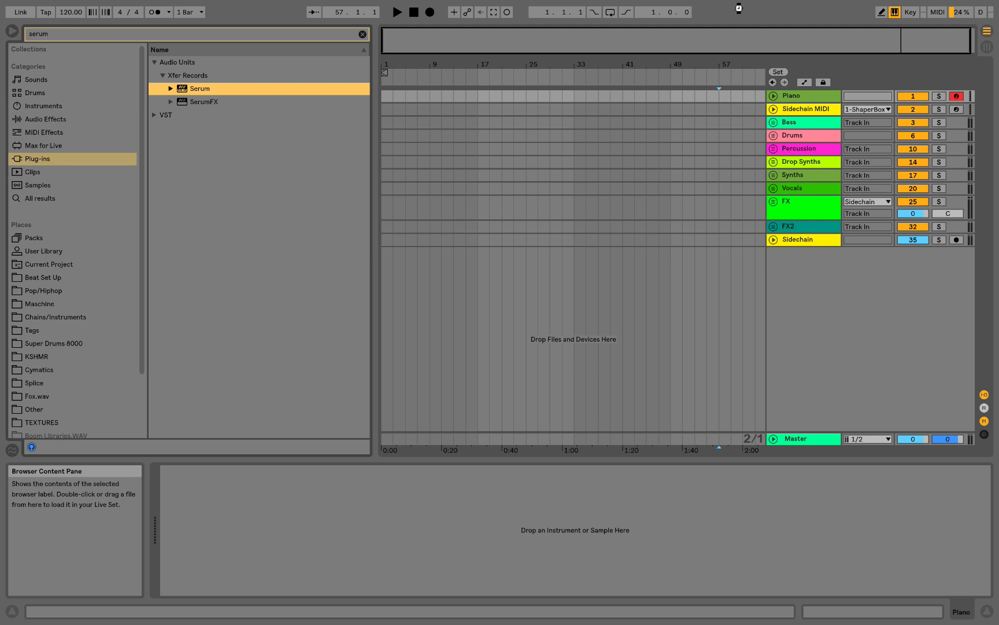
# Step: Load Serum on the Piano track with a Drop Synth preset from the 2SCOOPS pack
pyautogui.doubleClick(200, 88)
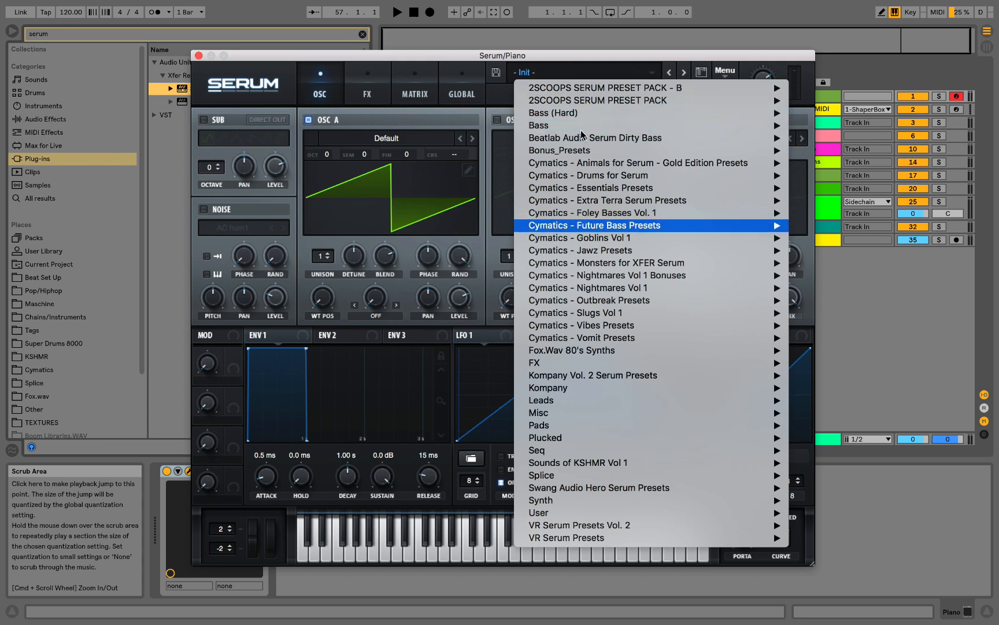
pyautogui.moveTo(595, 100)
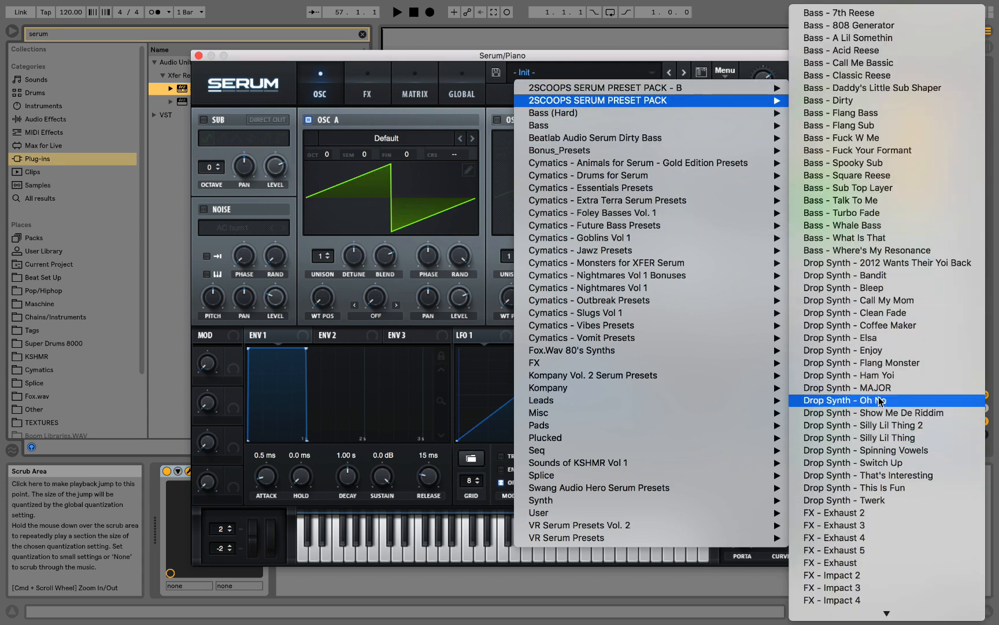
pyautogui.click(846, 399)
pyautogui.write('gate')
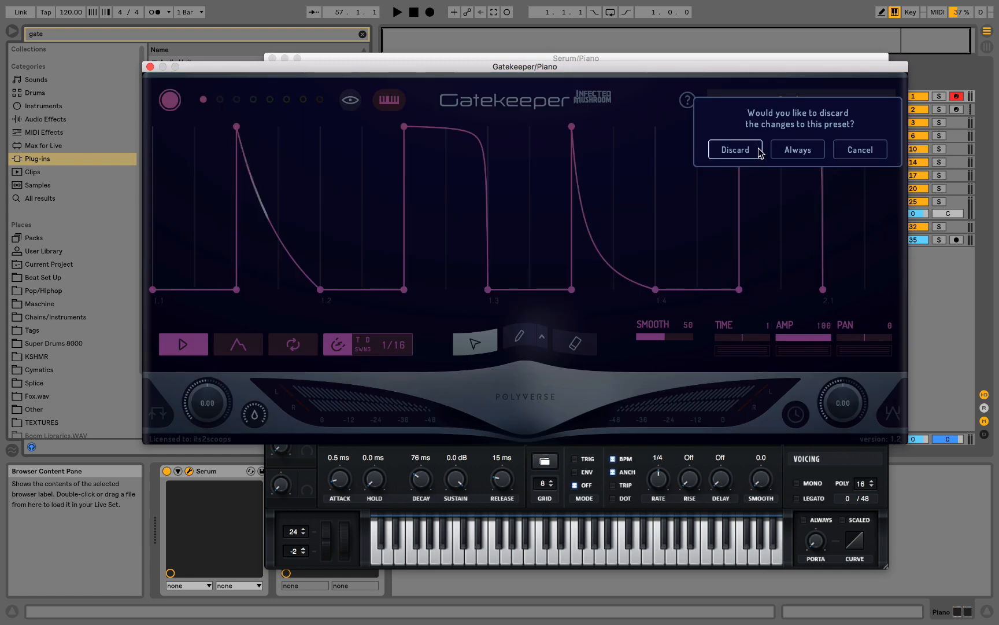
# Step: Discard pattern changes and draw saw ramps, switching the grid to 1/32 for short rising saws
pyautogui.click(733, 150)
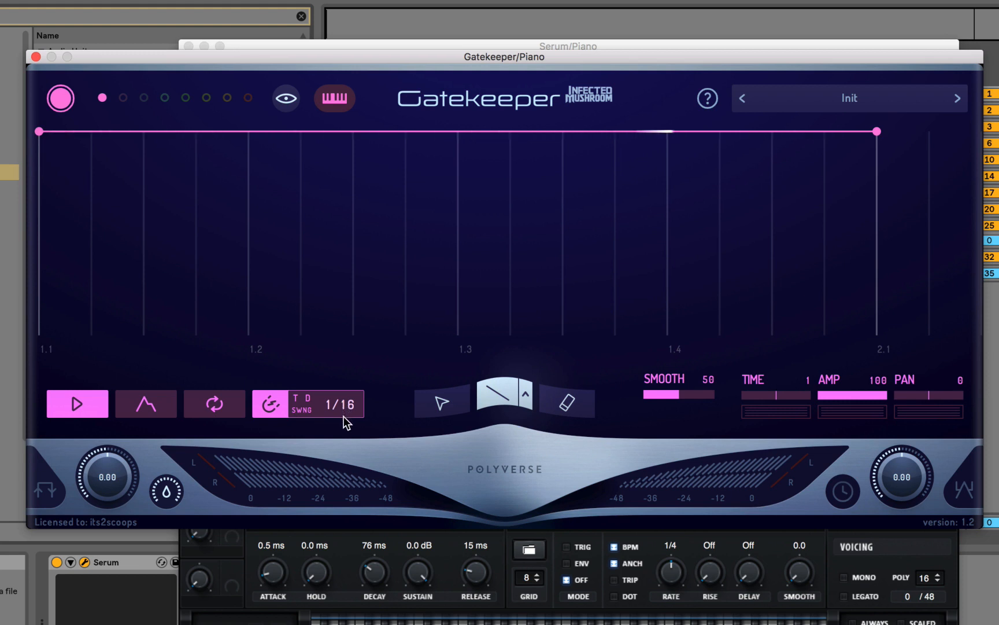
pyautogui.click(339, 403)
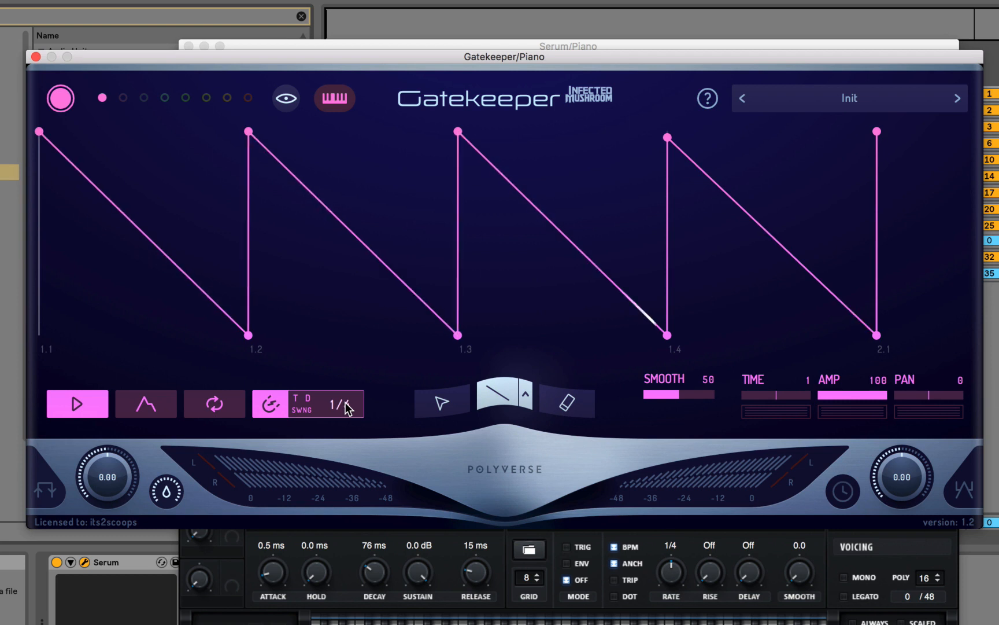
pyautogui.click(345, 403)
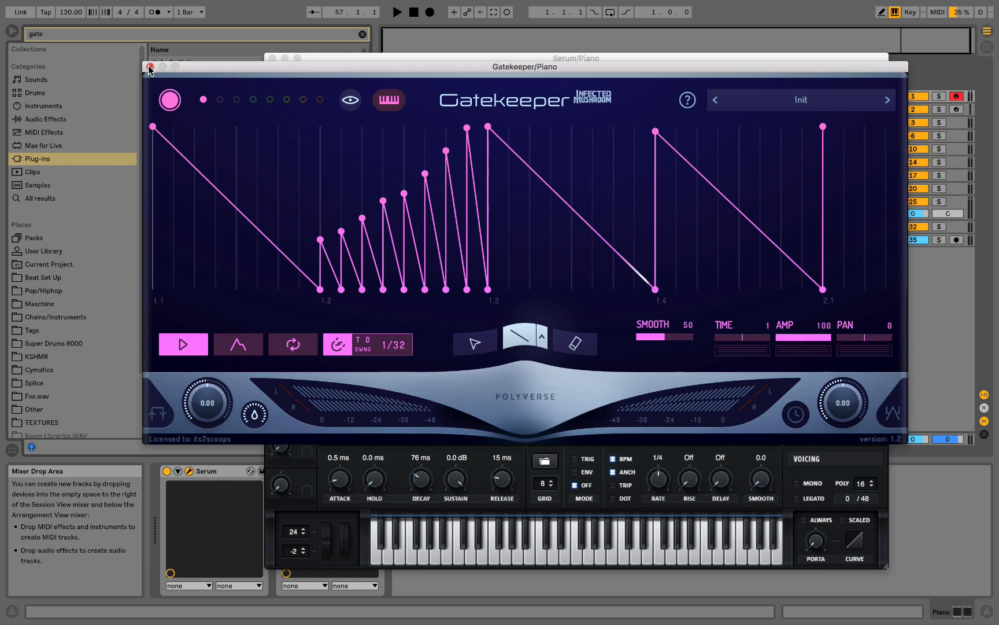
# Step: Close the Gatekeeper window and search the plug-in browser for ott
pyautogui.click(149, 68)
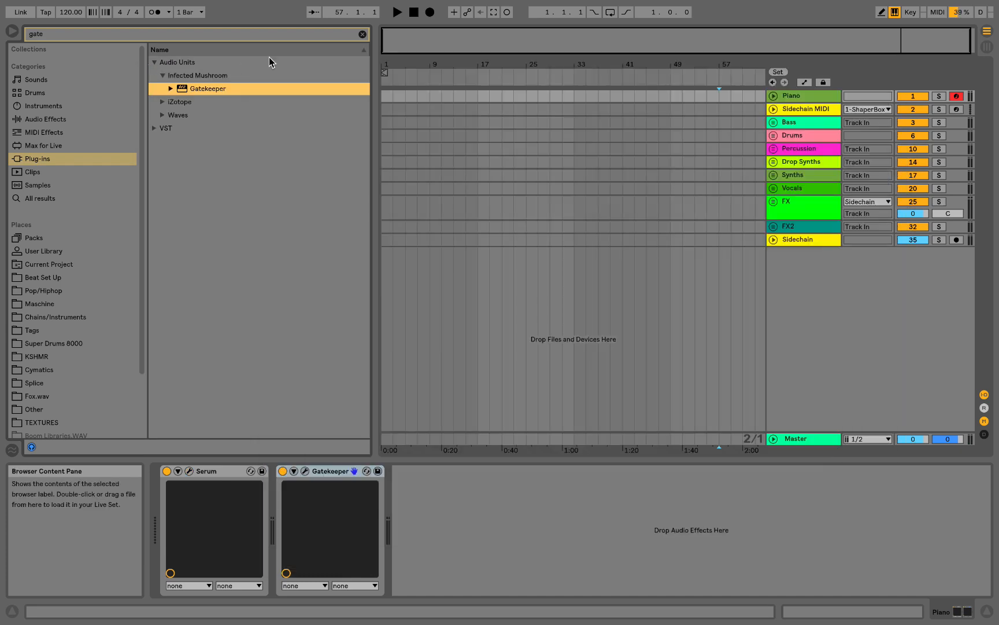
pyautogui.write('ott')
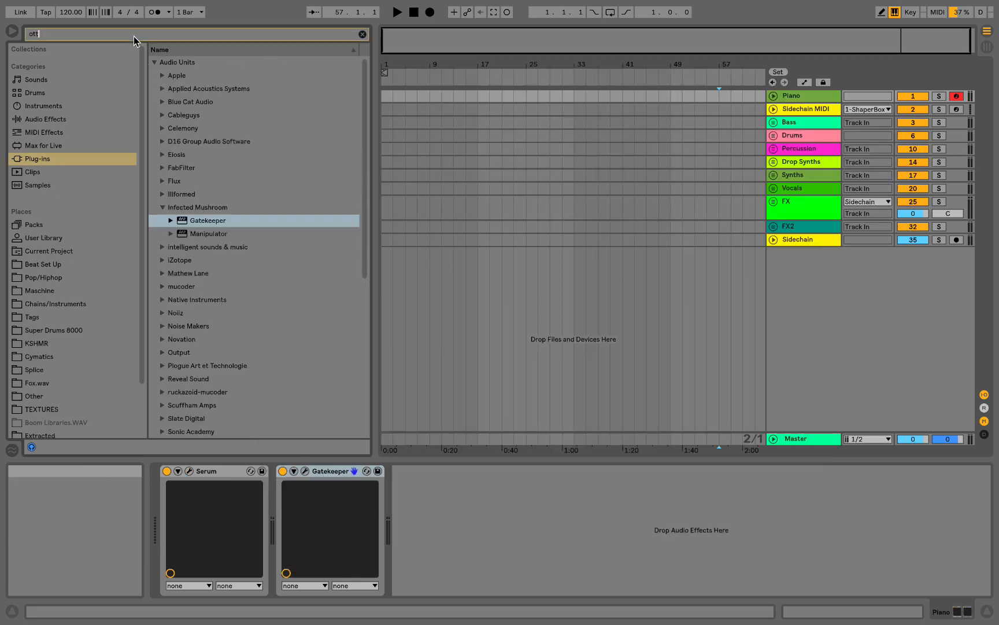